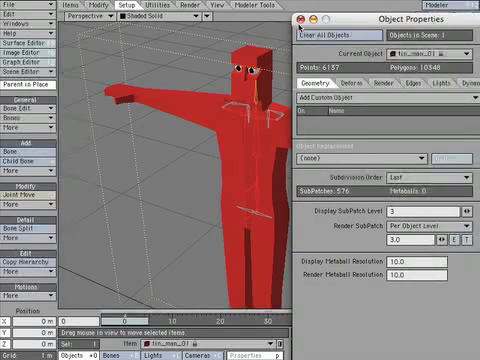
Set tin_man_01's Subdivision Order to Last in Object Properties
click(299, 18)
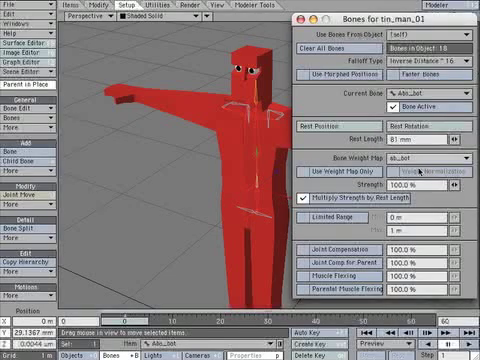
Switch the current bone to Abo_top in the Bones properties panel
click(440, 160)
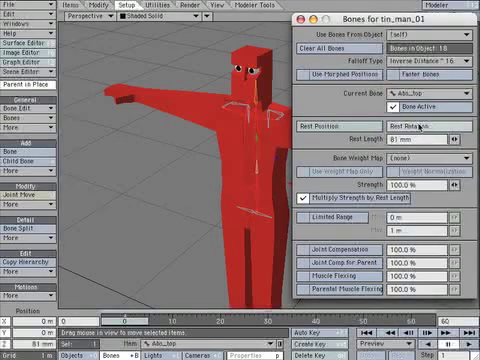
click(420, 158)
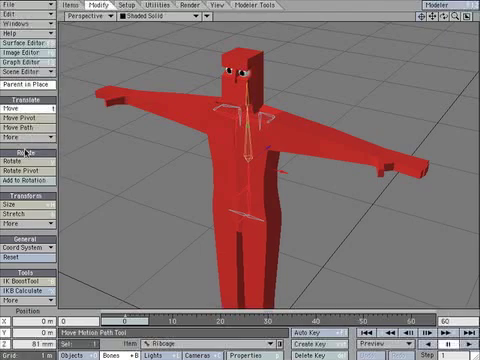
Rotate the Ribcage bone to a -4.2 degree bank angle
click(17, 153)
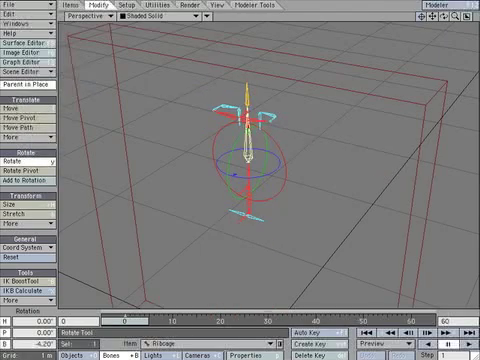